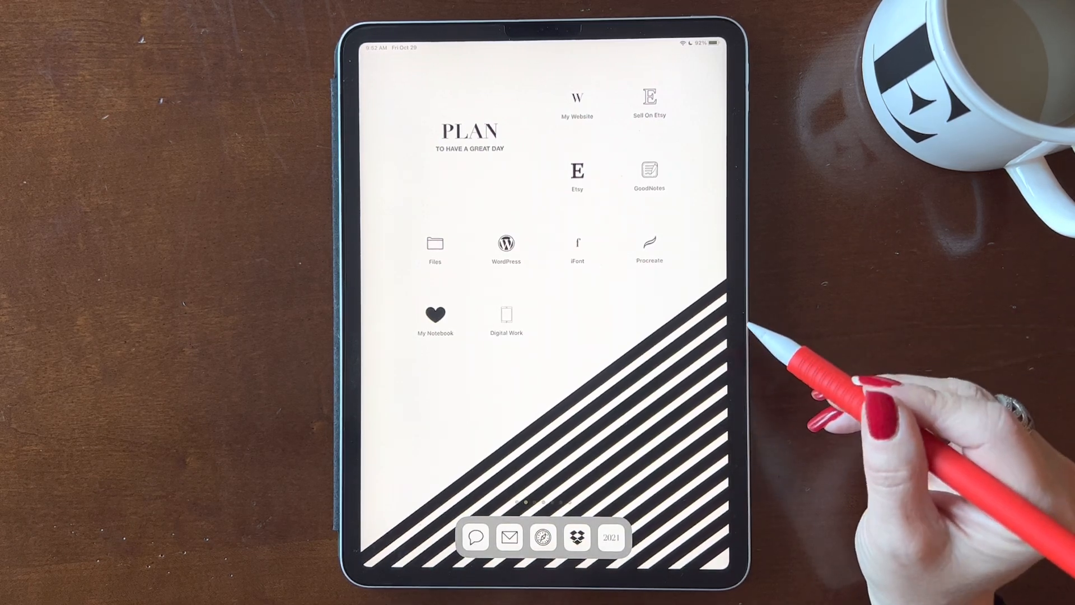
Step: Launch GoodNotes and open the My Neutral Gold planner to its October 29 pages
click(649, 171)
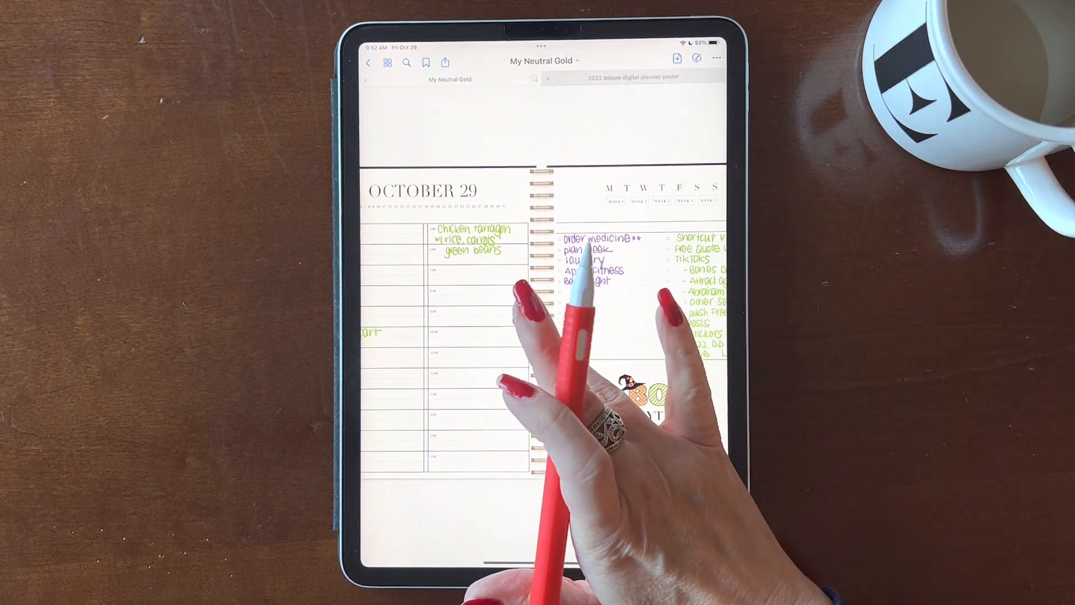
scroll(down, 3)
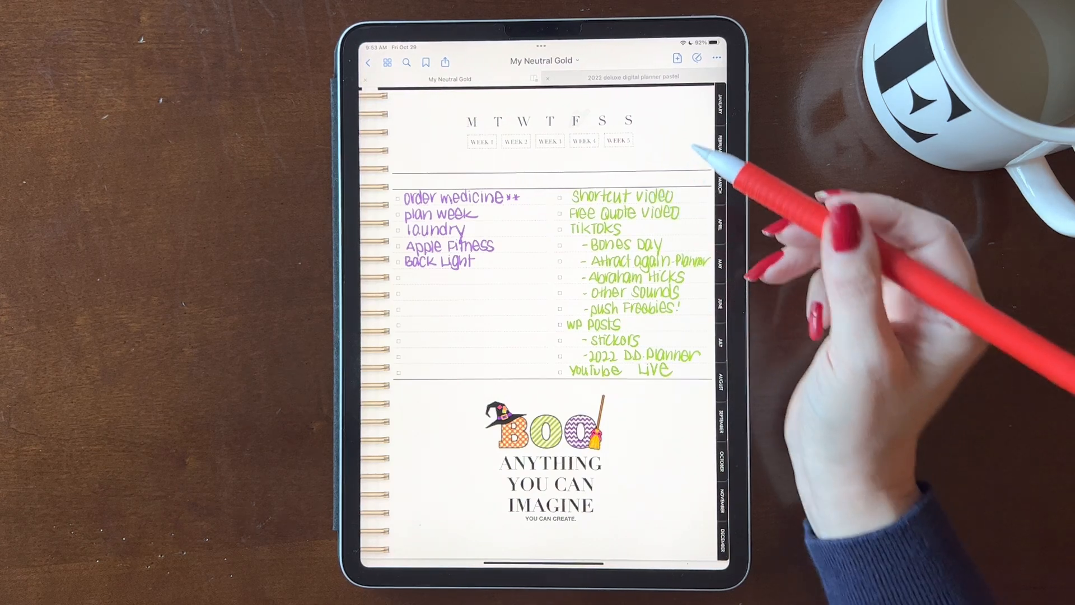
click(632, 77)
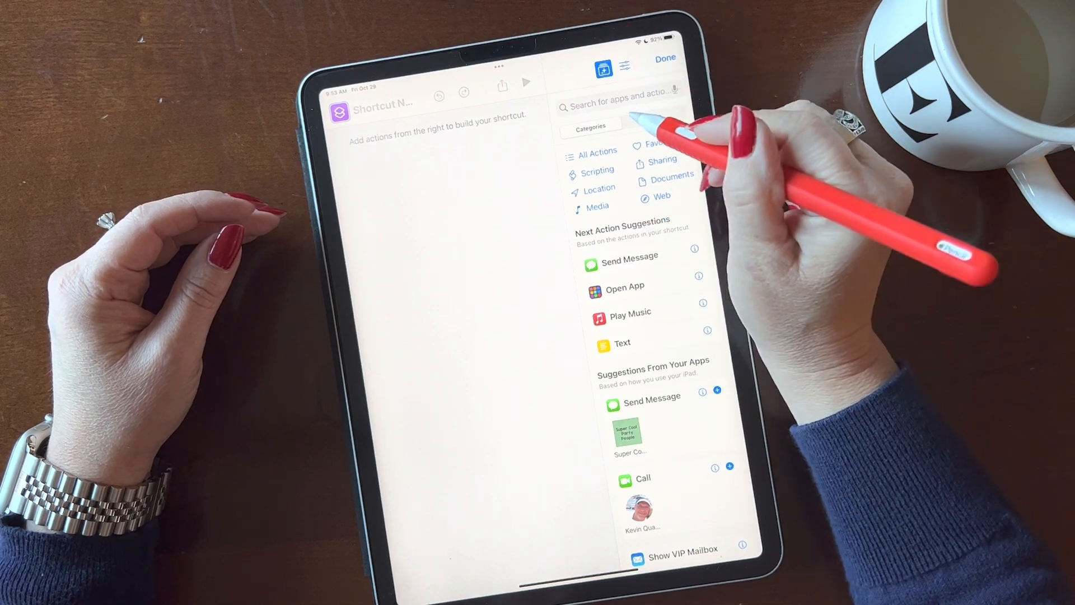
Step: Add an Open App action set to GoodNotes, found by searching 'Open app'
click(611, 98)
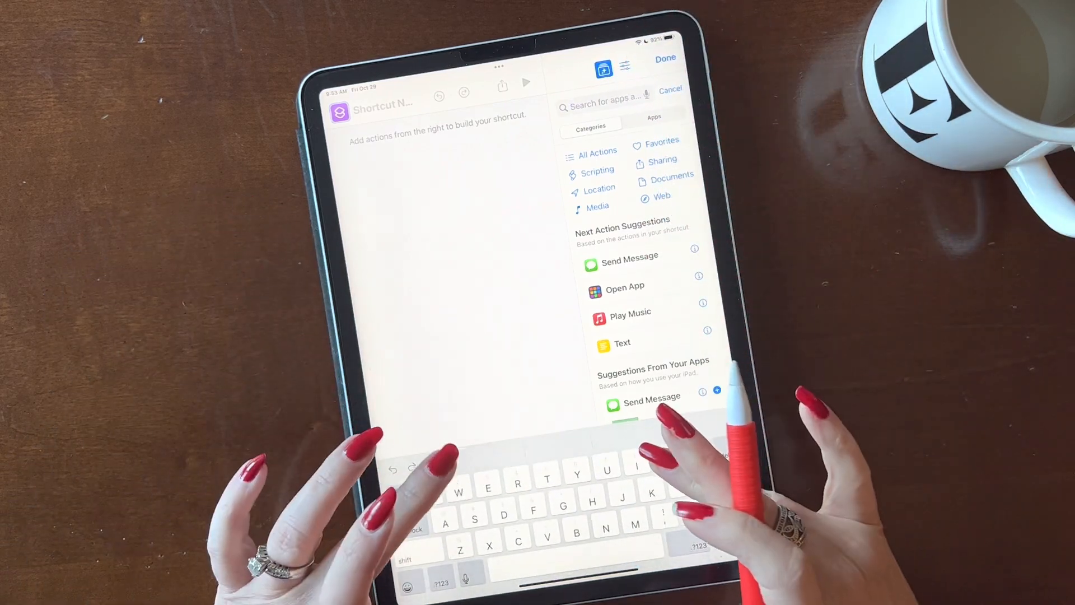
text(Open app)
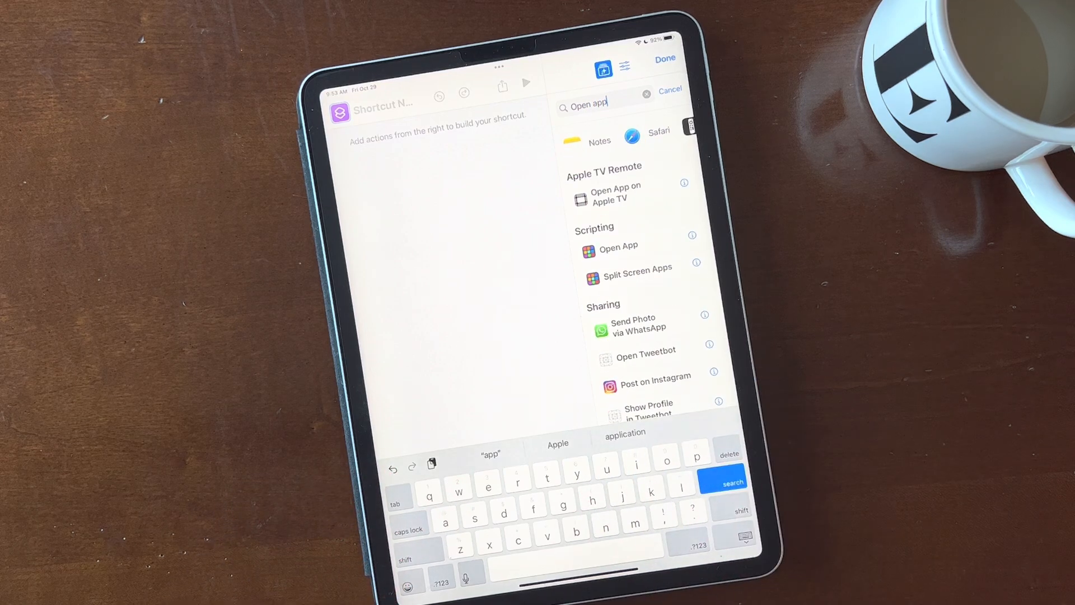
click(618, 247)
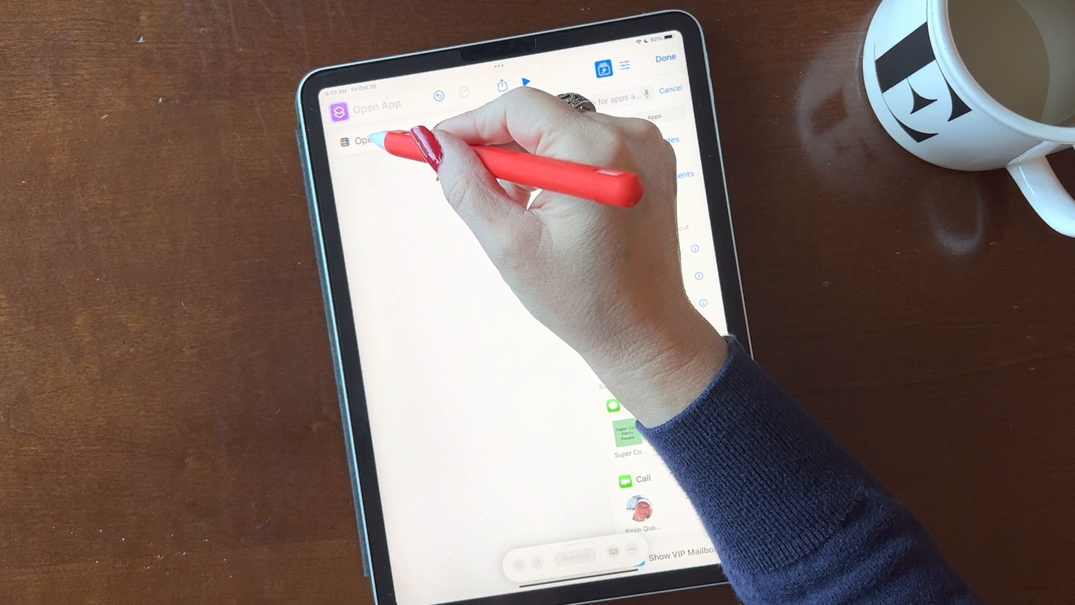
click(374, 139)
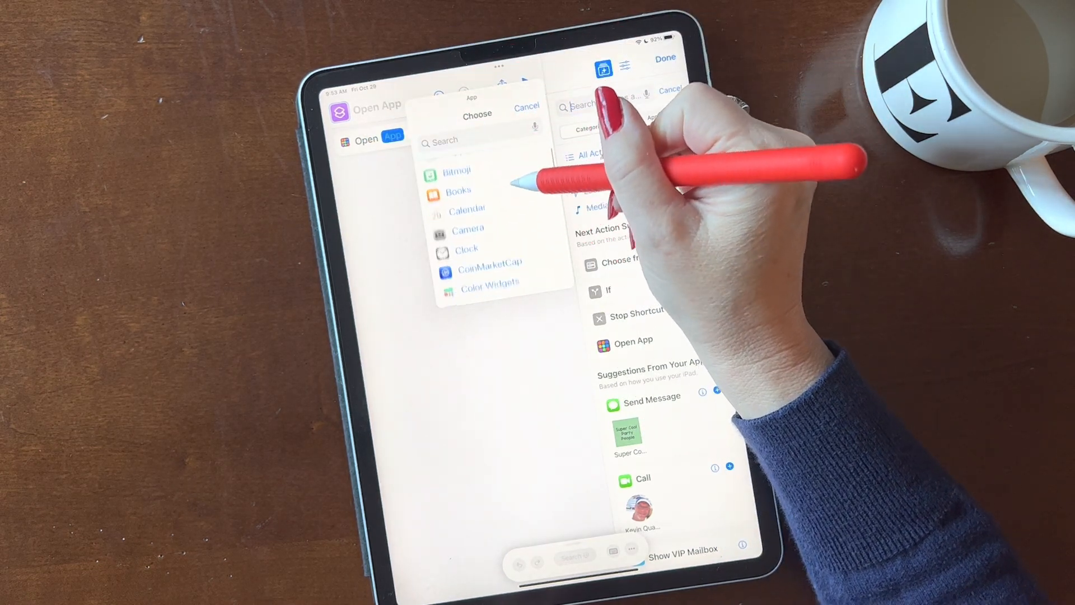
scroll(down, 3)
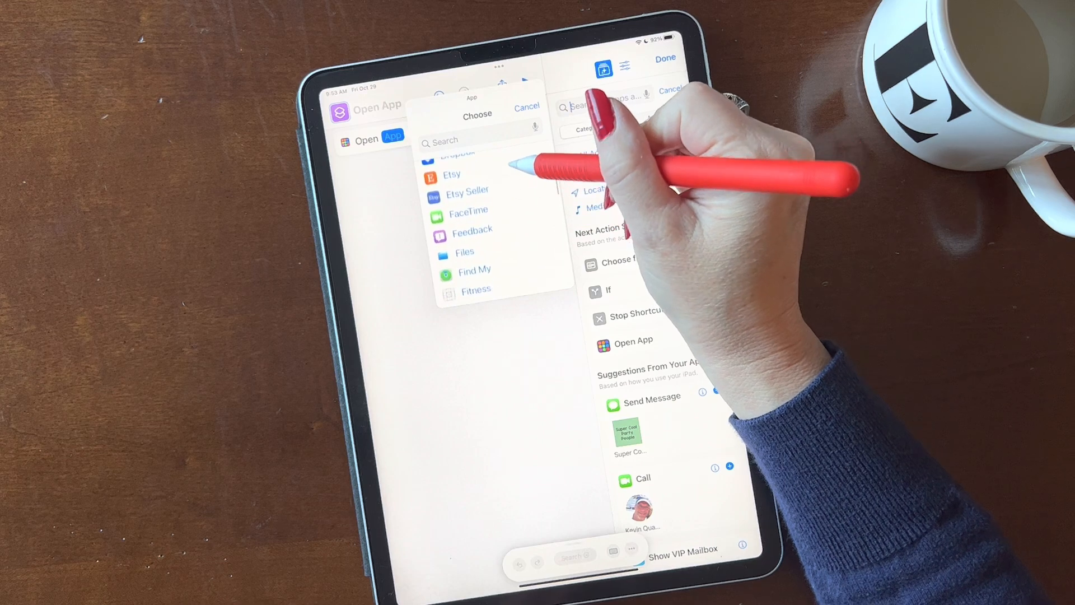
click(459, 159)
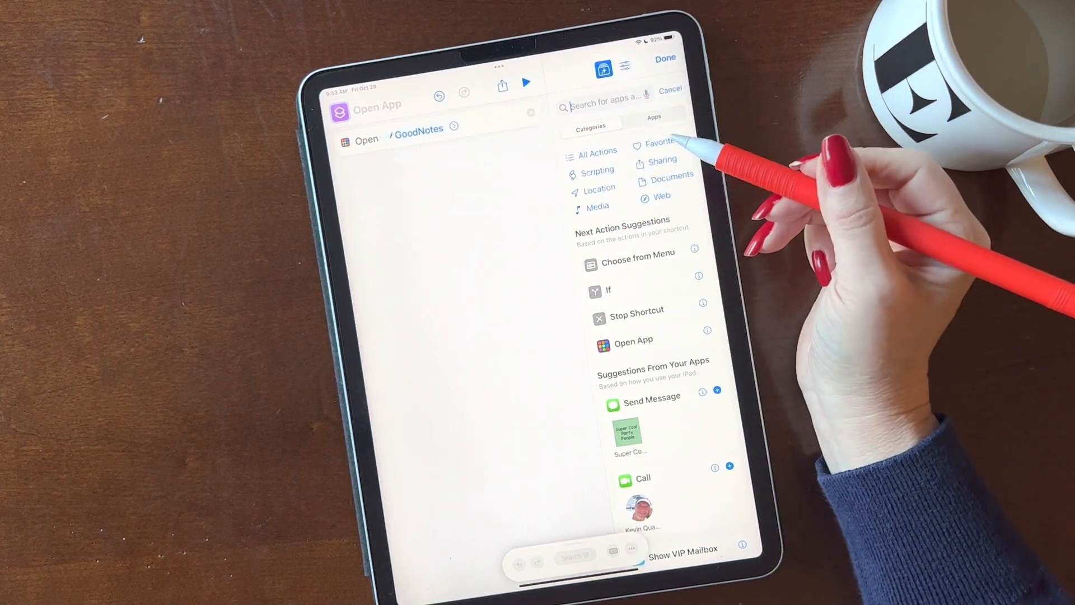
mouse_move(658, 205)
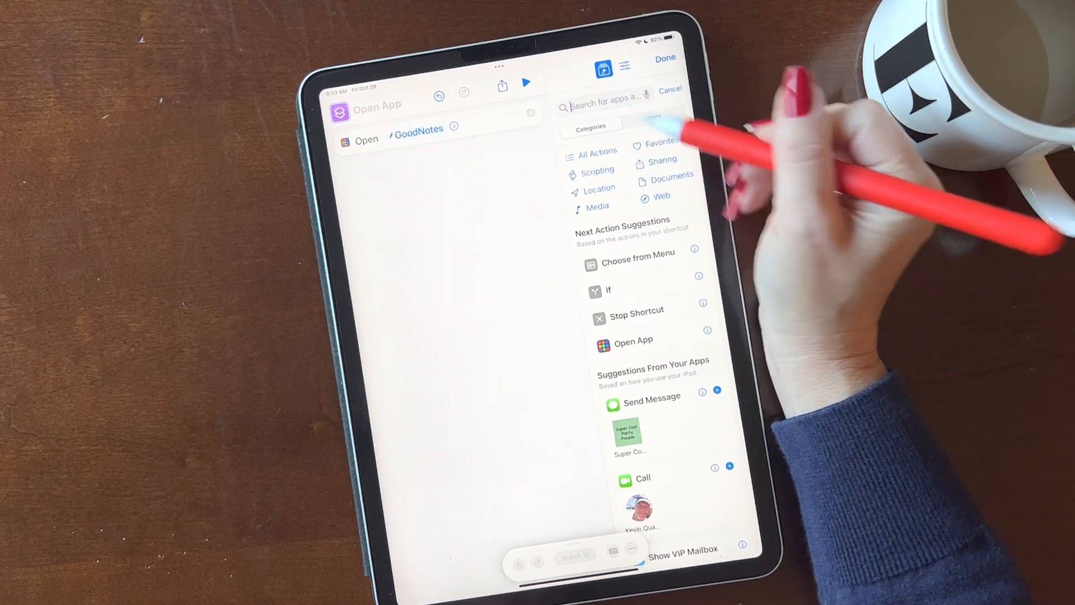
Step: Add the '2022 deluxe digital planner pastel' notebook as a second action from the suggestions
scroll(down, 3)
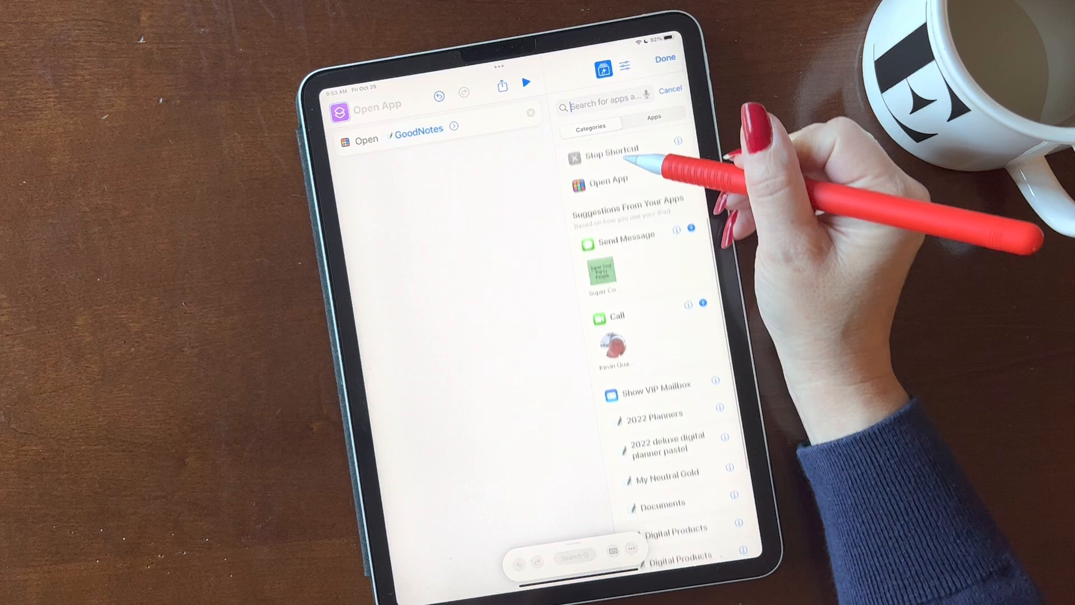
scroll(down, 3)
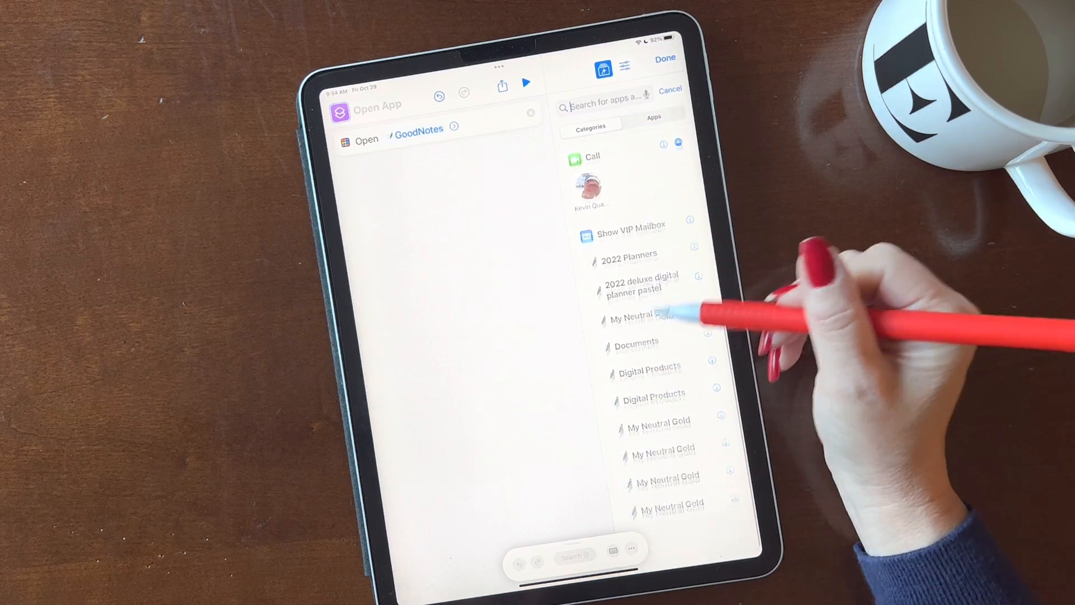
scroll(down, 3)
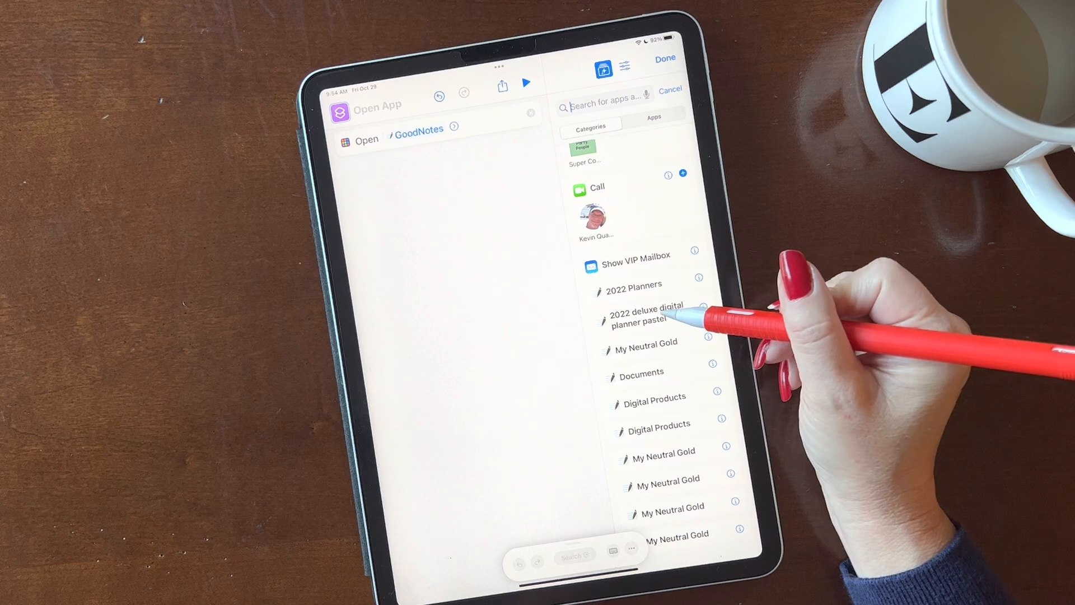
click(645, 314)
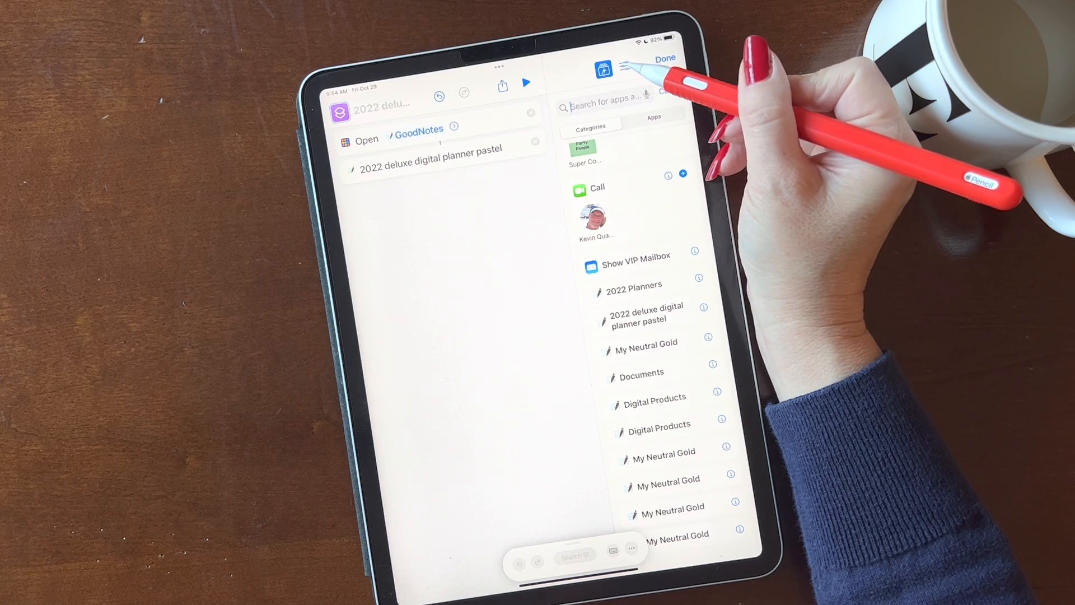
Step: Add the shortcut to the home screen named '2022' with a custom 2022 image
click(624, 69)
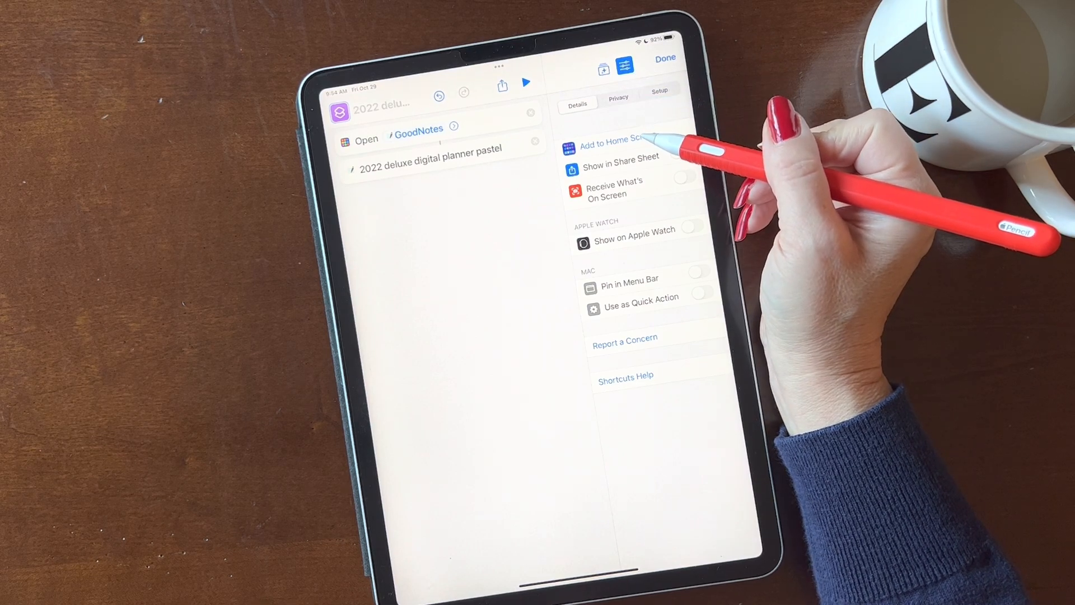
click(609, 143)
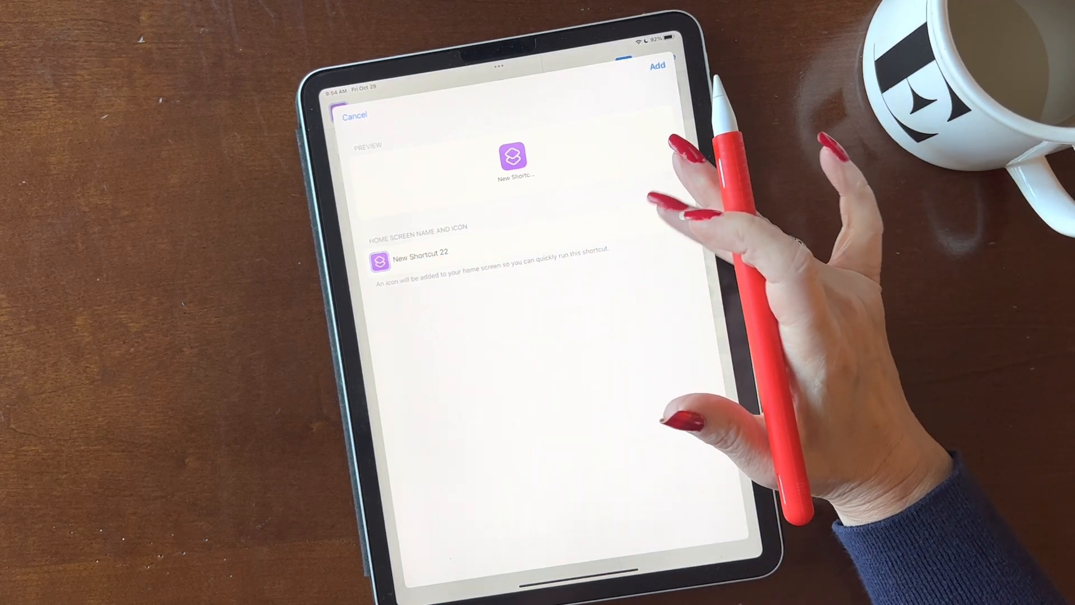
click(412, 253)
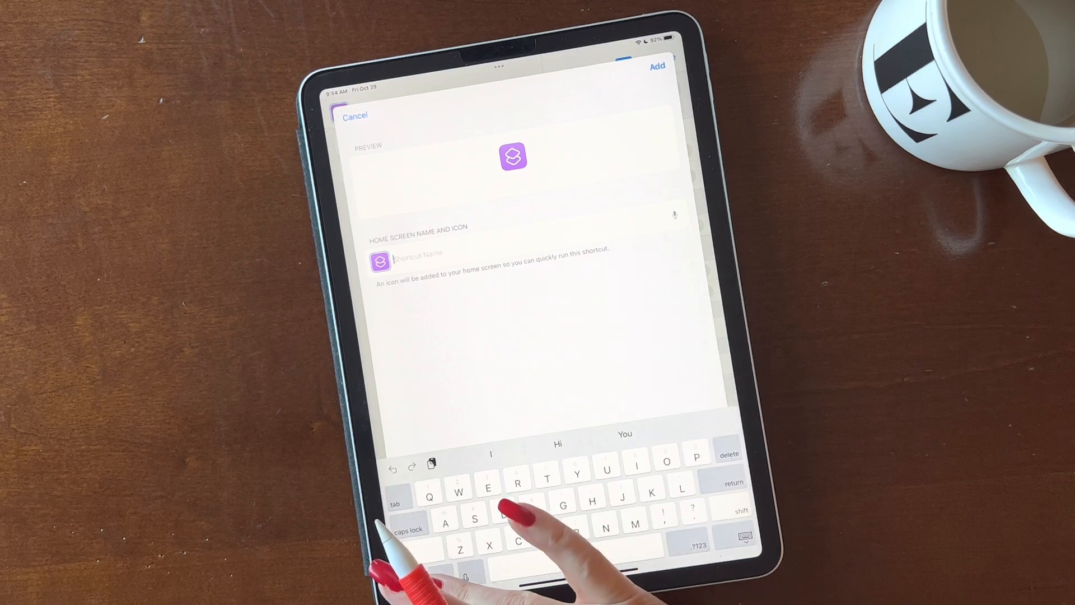
text(2022)
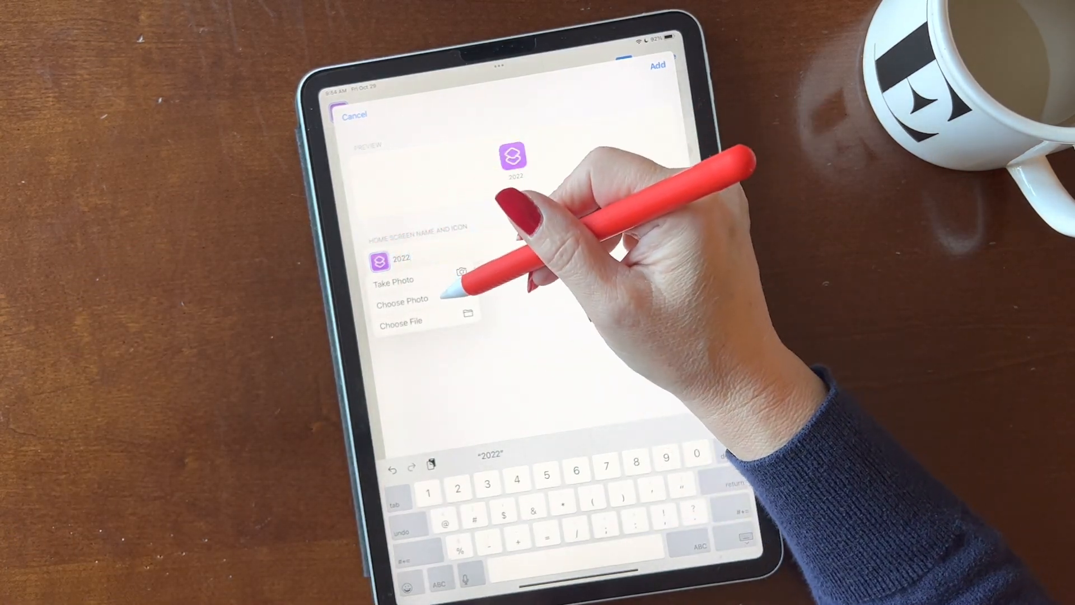
click(402, 323)
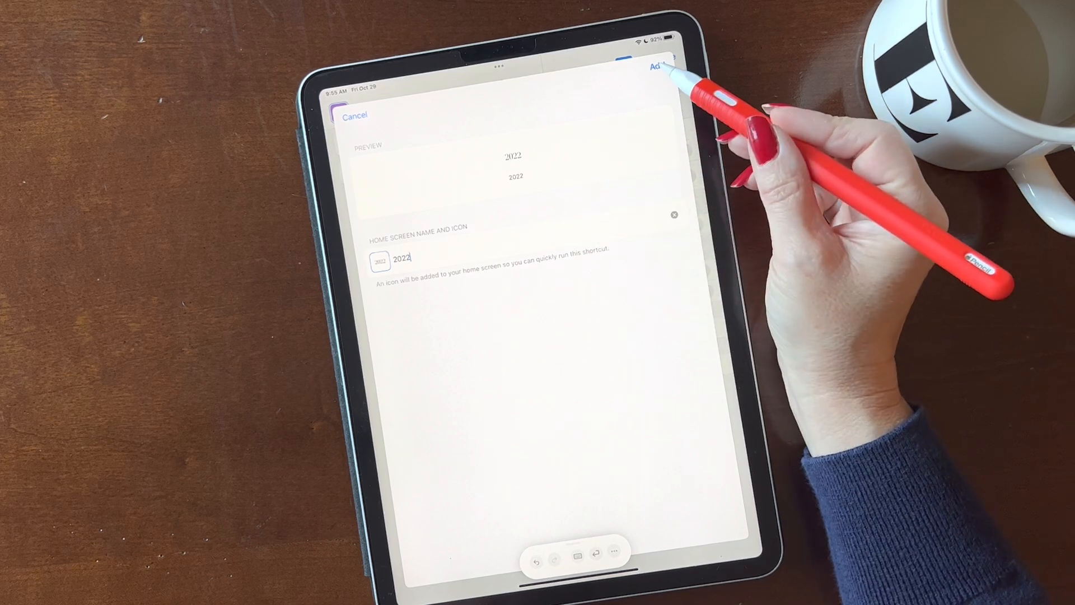
click(657, 67)
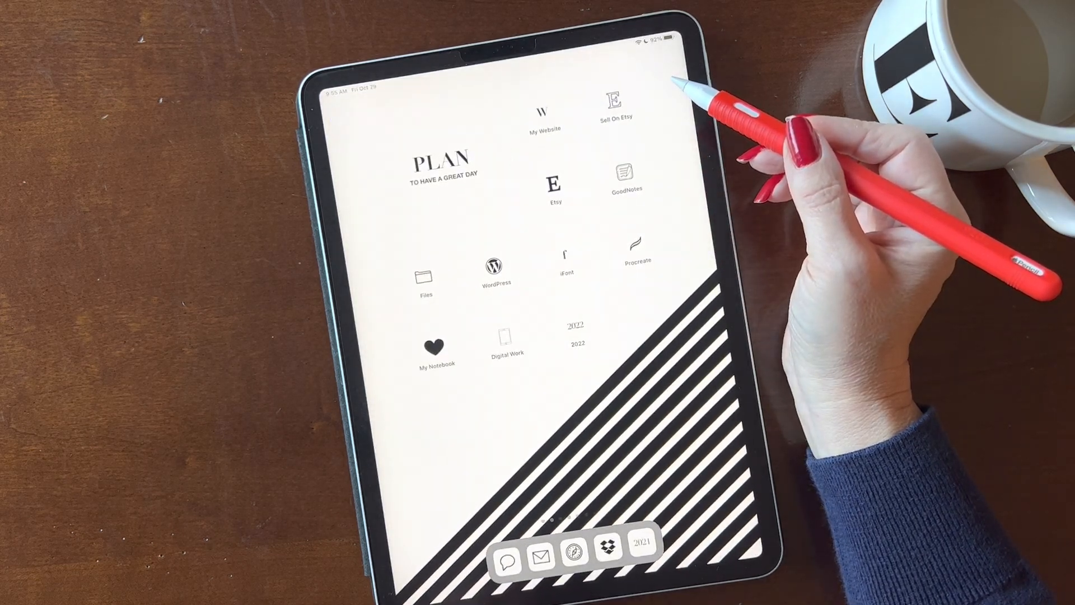